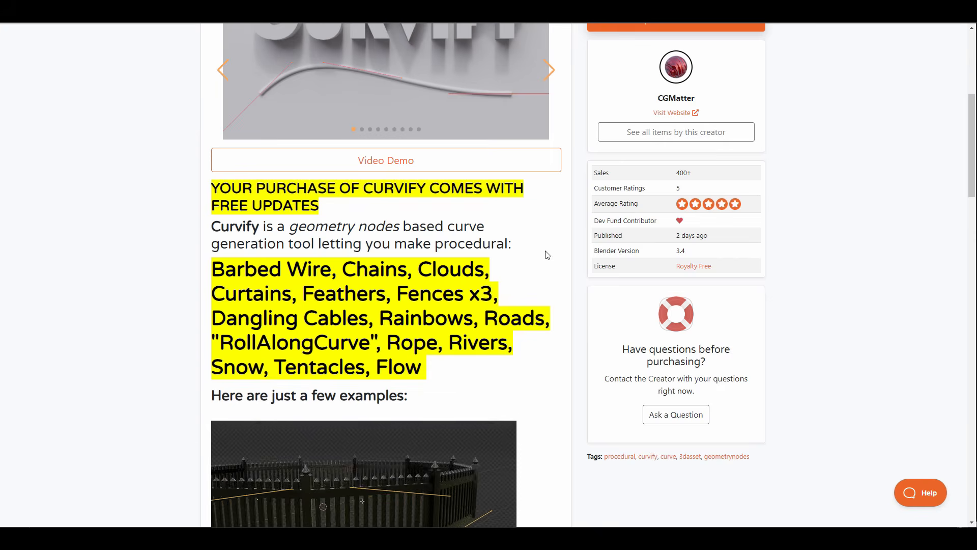
Step: Scroll the Nuja - Feather And Plumage Tools page to view its opening content
{"action": "scroll", "scroll_direction": "down", "scroll_amount": 3}
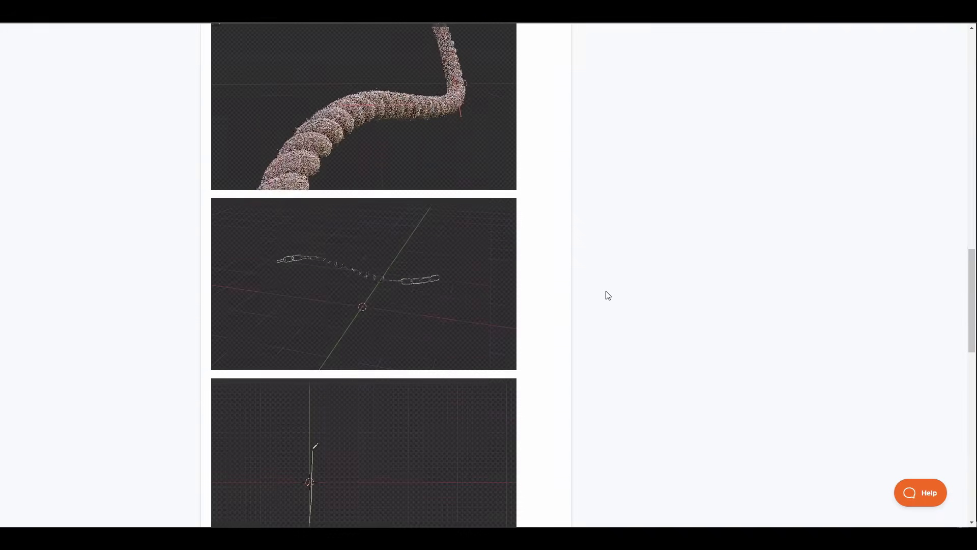
{"action": "scroll", "scroll_direction": "down", "scroll_amount": 3}
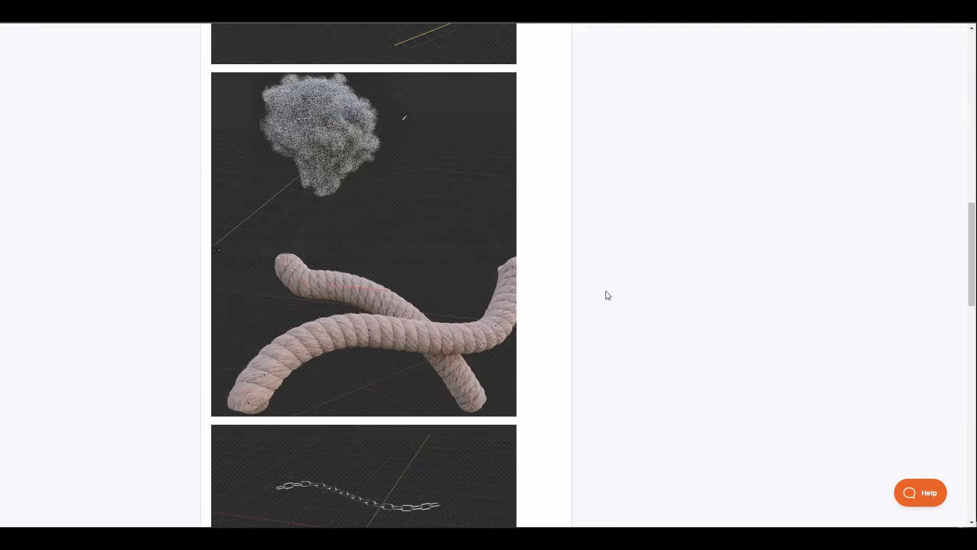
{"action": "scroll", "scroll_direction": "up", "scroll_amount": 3}
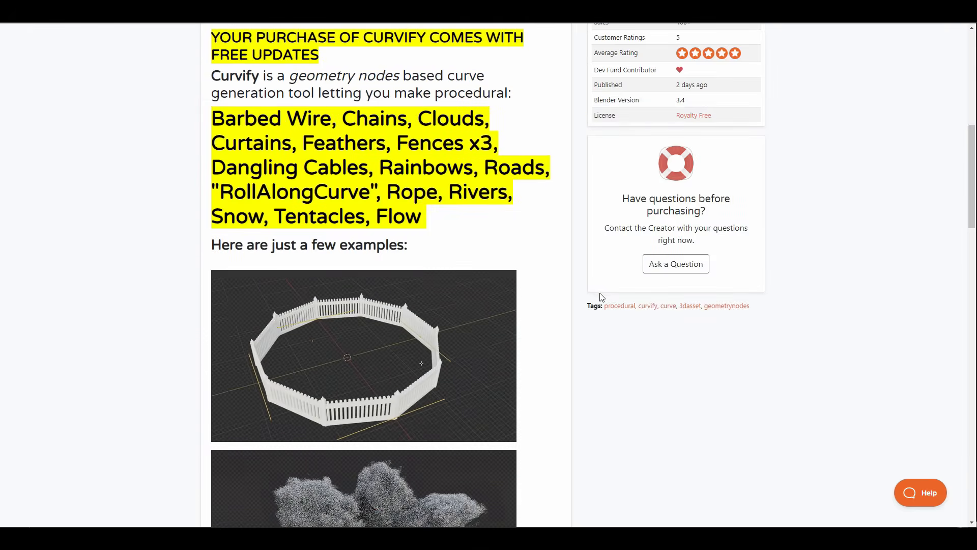
{"action": "scroll", "scroll_direction": "down", "scroll_amount": 3}
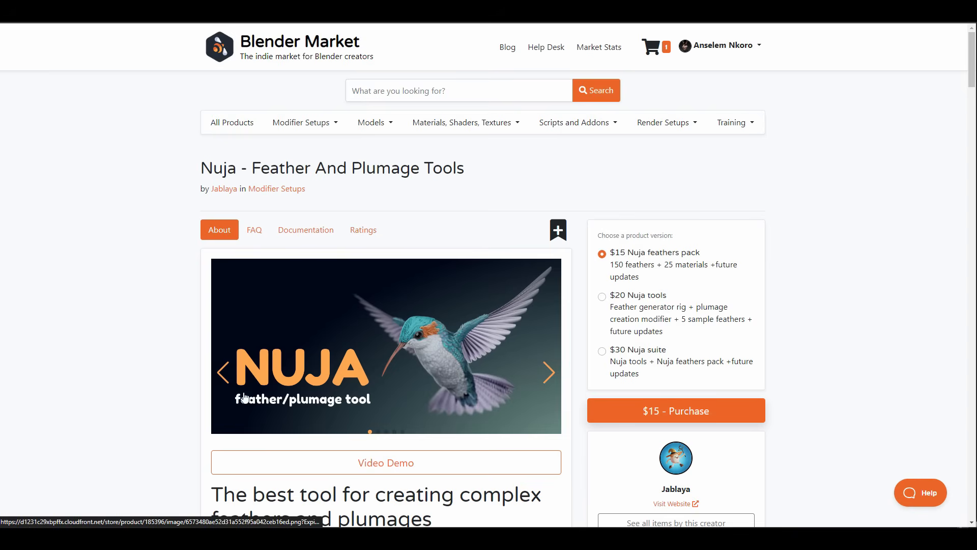
Step: Scroll through the feather and plumage feature sections down to Ultra performant
{"action": "scroll", "scroll_direction": "down", "scroll_amount": 3}
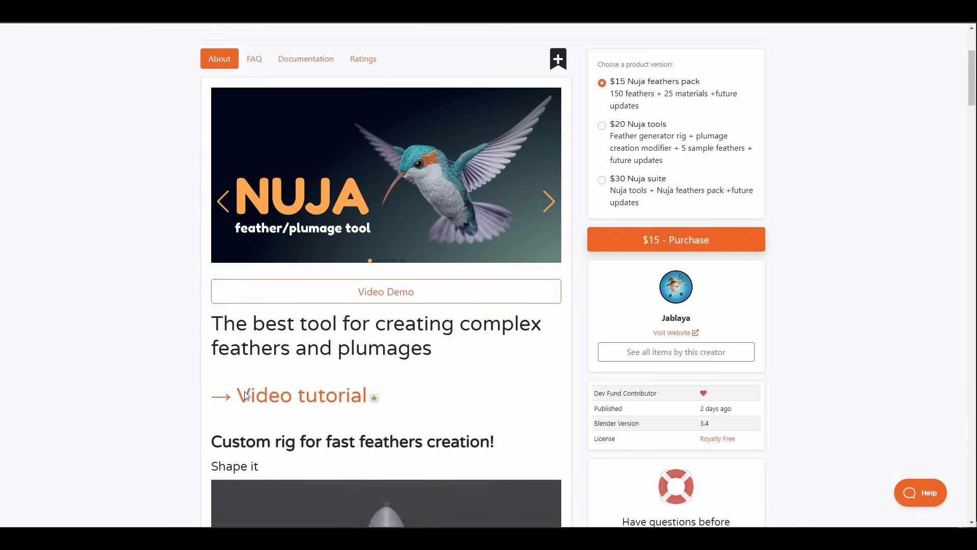
{"action": "scroll", "scroll_direction": "down", "scroll_amount": 3}
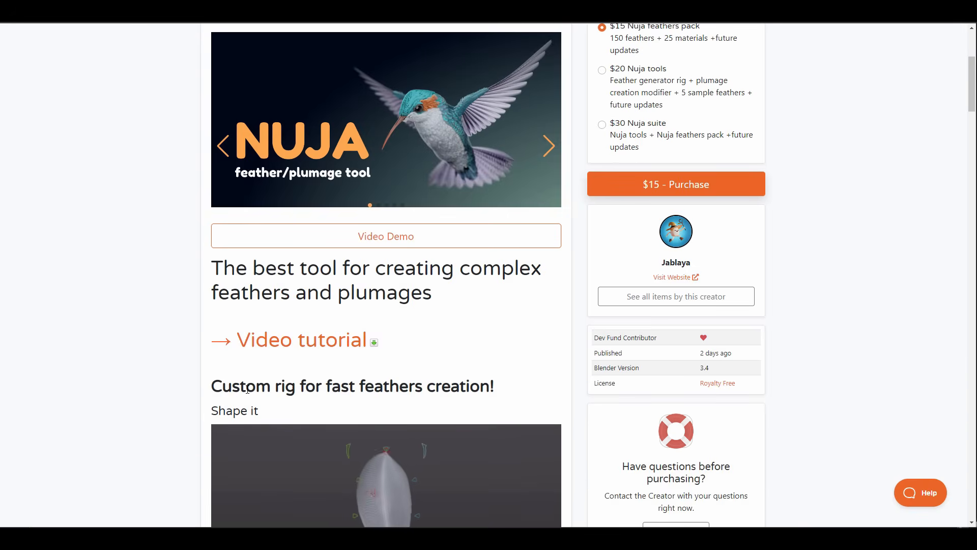
{"action": "scroll", "scroll_direction": "down", "scroll_amount": 3}
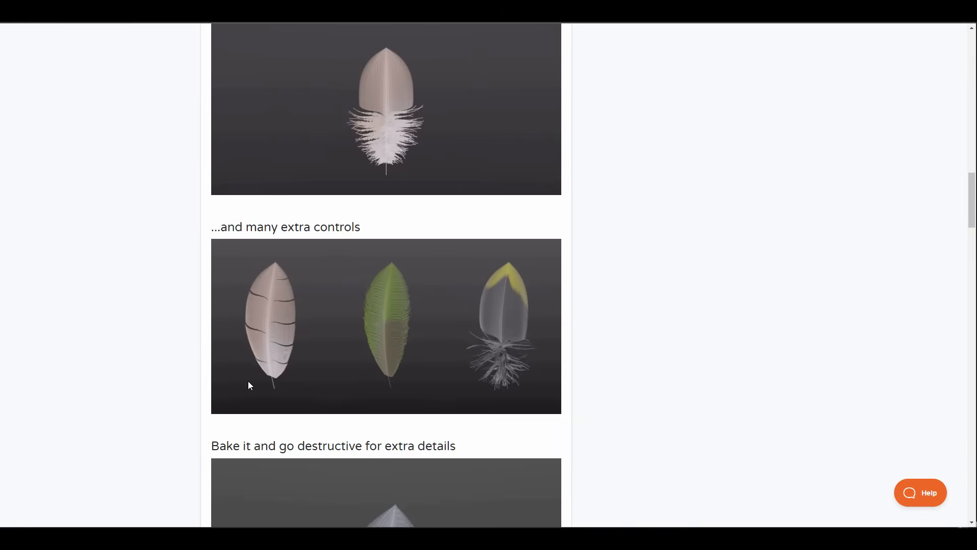
{"action": "scroll", "scroll_direction": "down", "scroll_amount": 3}
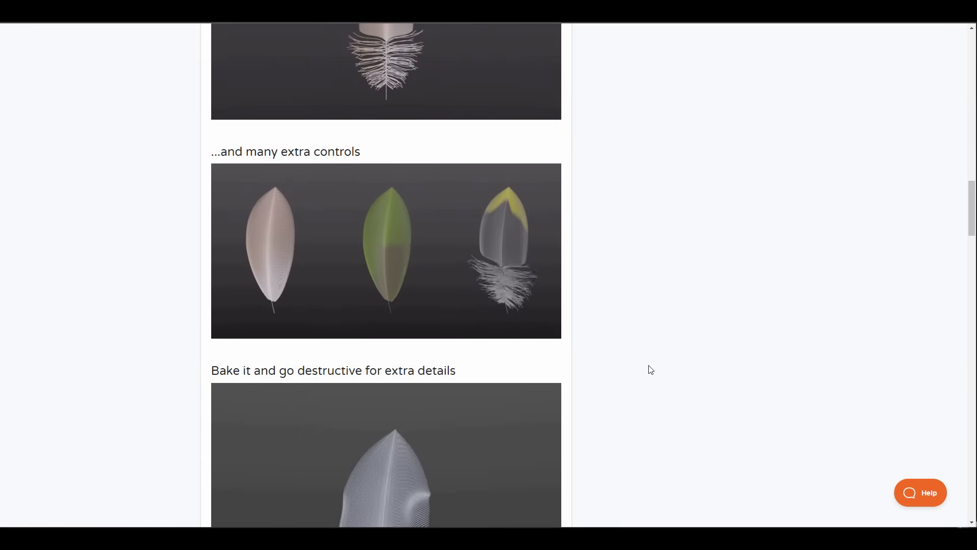
{"action": "scroll", "scroll_direction": "down", "scroll_amount": 3}
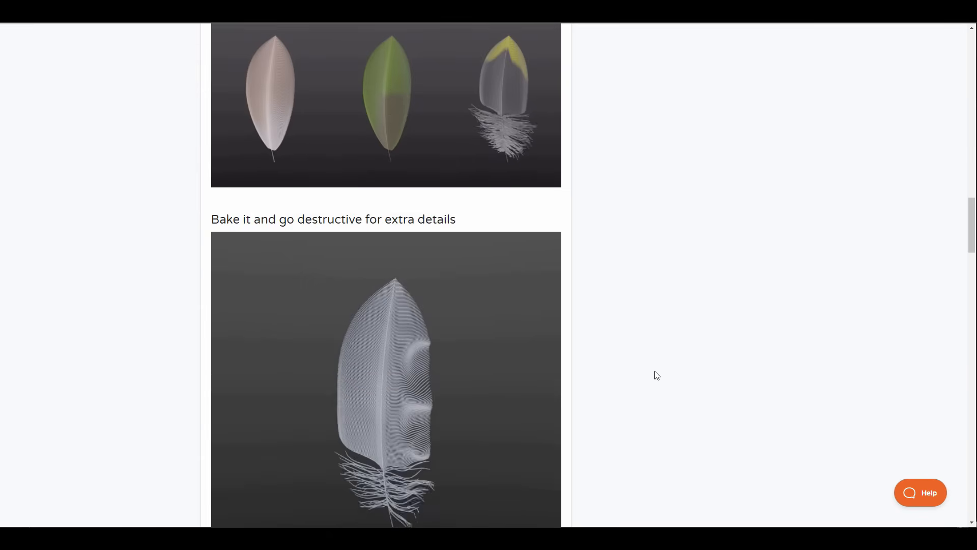
{"action": "scroll", "scroll_direction": "down", "scroll_amount": 3}
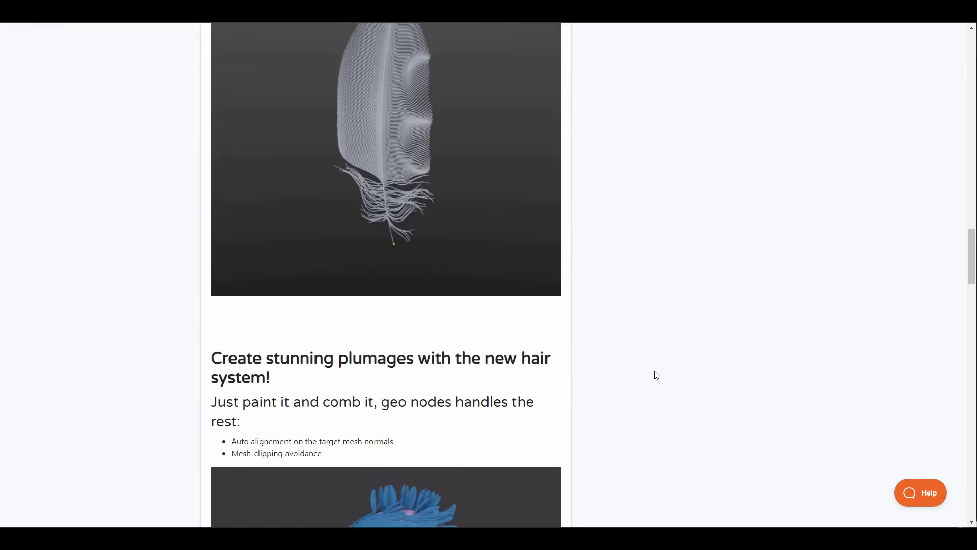
{"action": "scroll", "scroll_direction": "down", "scroll_amount": 3}
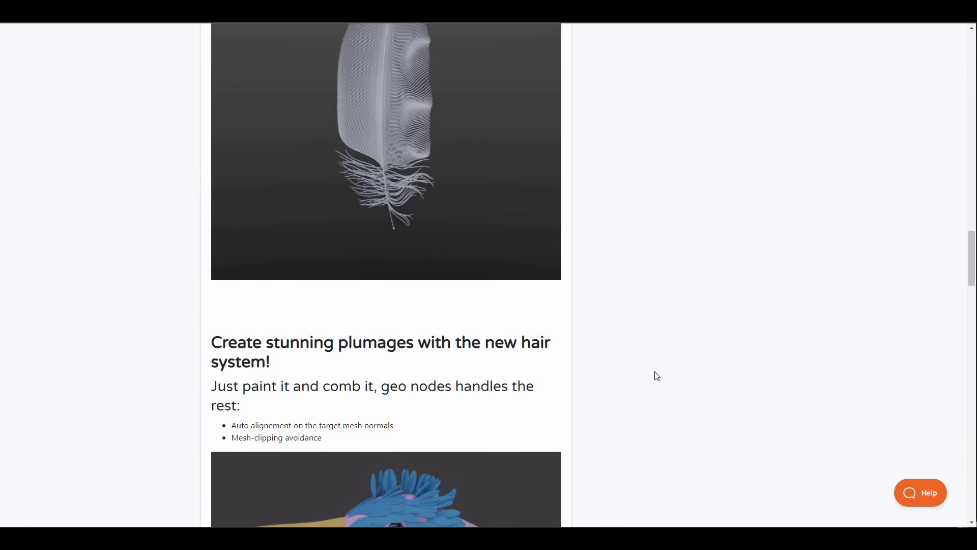
{"action": "scroll", "scroll_direction": "down", "scroll_amount": 3}
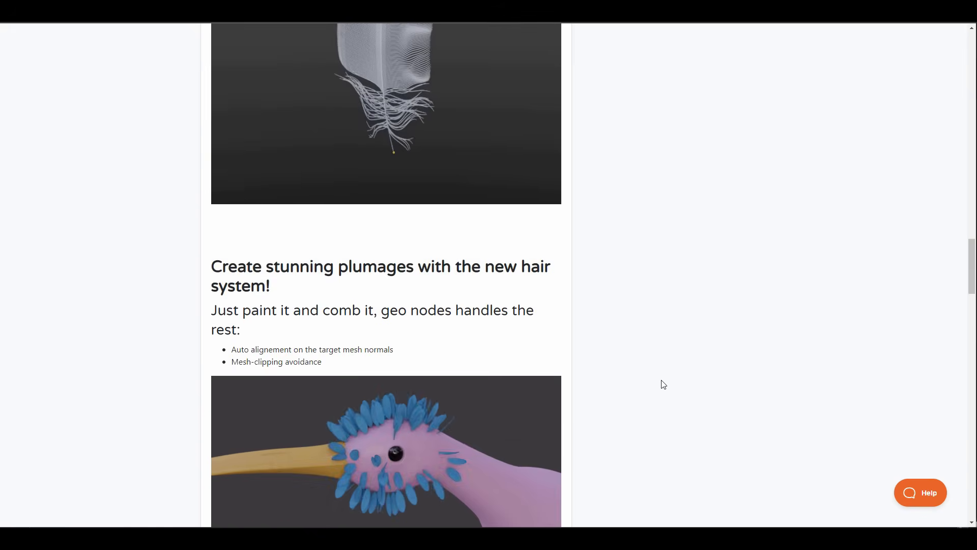
{"action": "scroll", "scroll_direction": "down", "scroll_amount": 3}
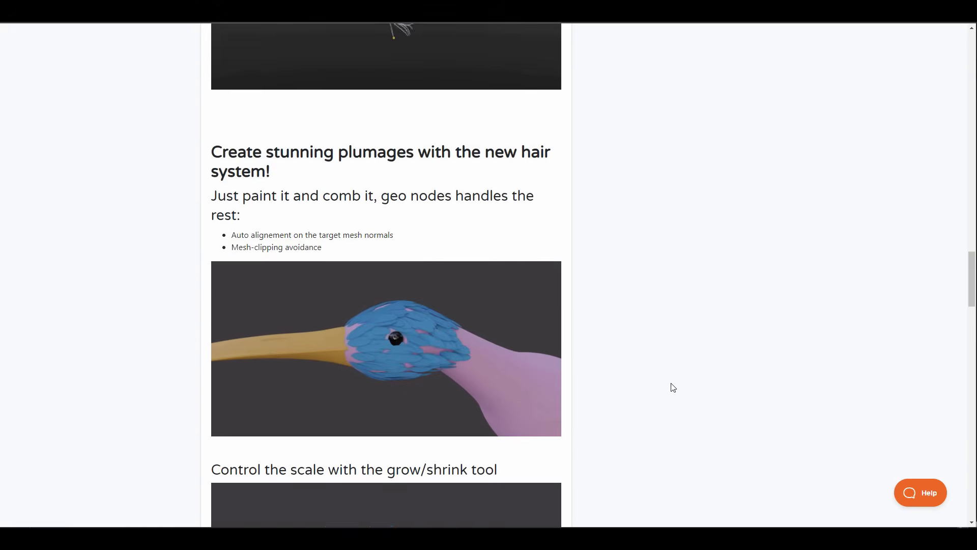
{"action": "scroll", "scroll_direction": "down", "scroll_amount": 3}
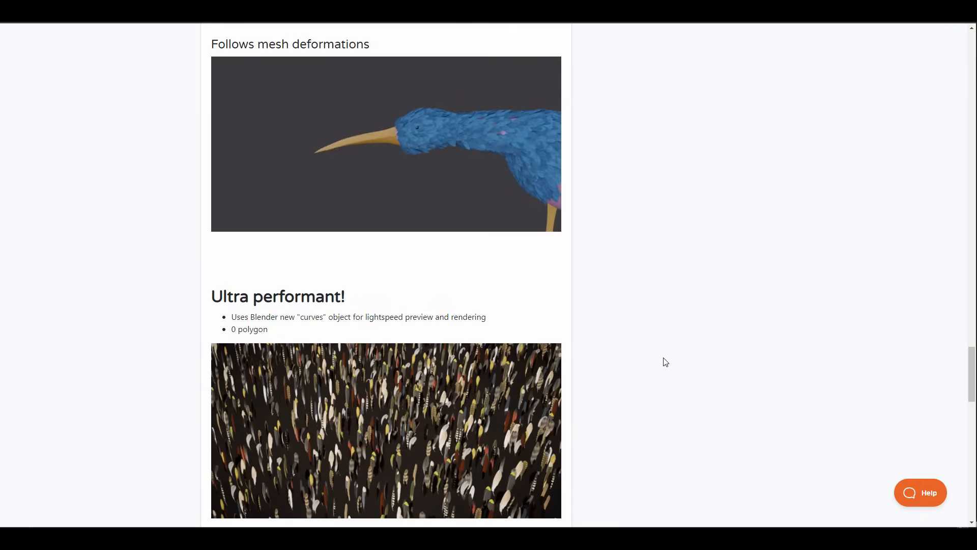
{"action": "scroll", "scroll_direction": "down", "scroll_amount": 3}
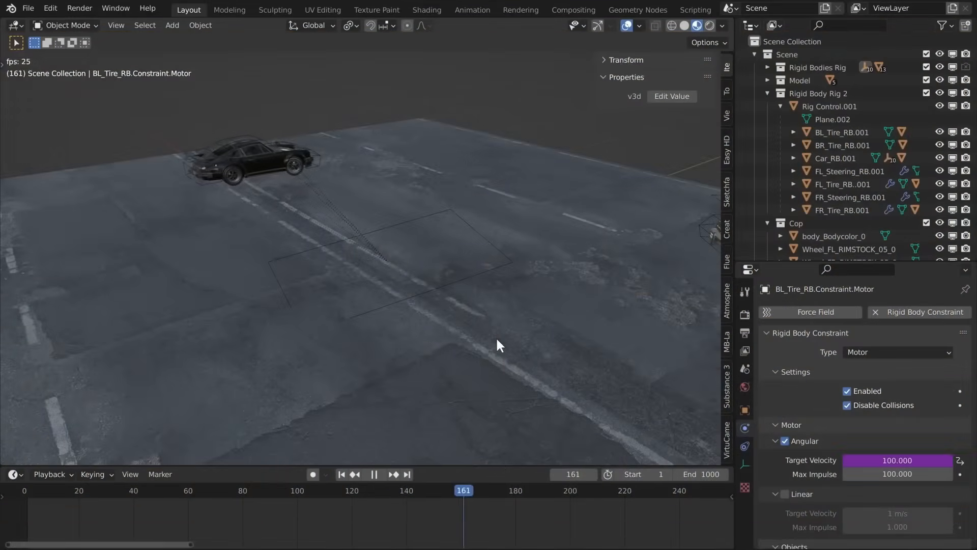
Step: Browse the RBC Addon Pro car-rigging page down to Quick Rig and the start of Set Up
{"action": "left_click", "coordinate": [375, 489]}
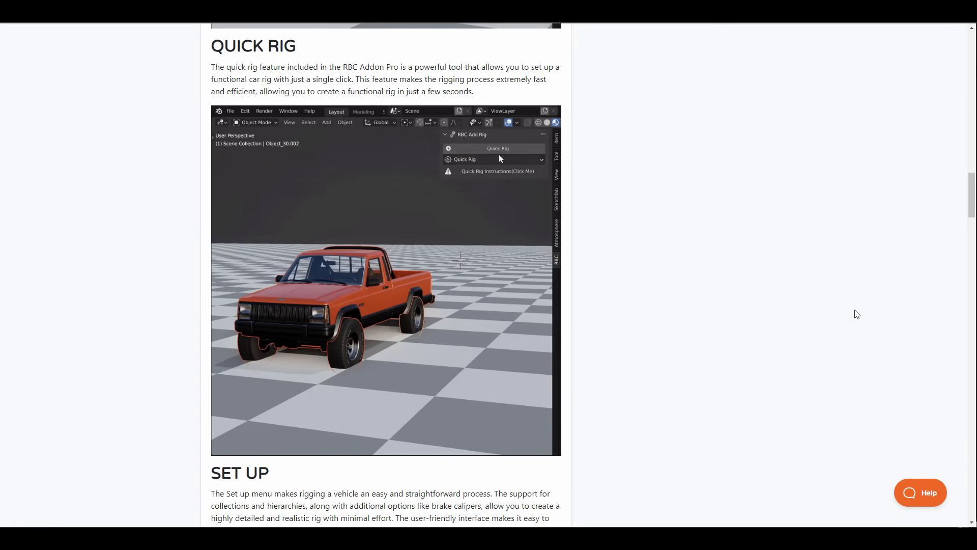
{"action": "left_click", "coordinate": [494, 148]}
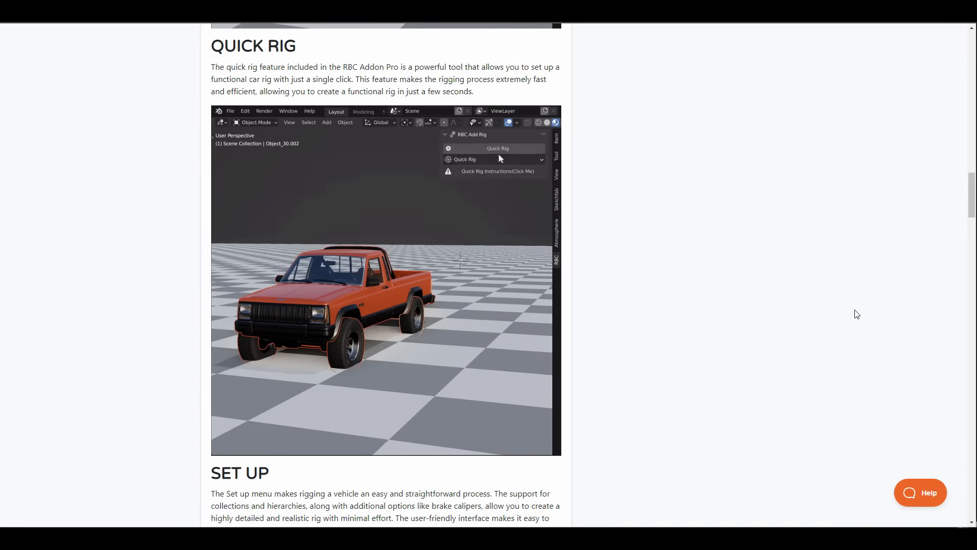
{"action": "left_click", "coordinate": [497, 148]}
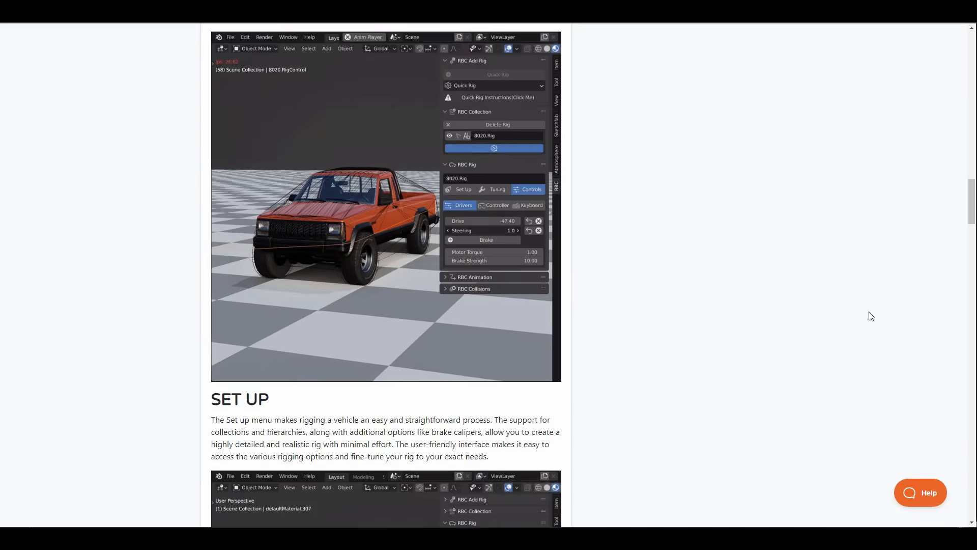
Step: Move past Set Up, Tuning, Controls and Animation to the Collisions stacked-boxes and pickup truck demo
{"action": "scroll", "scroll_direction": "down", "scroll_amount": 3}
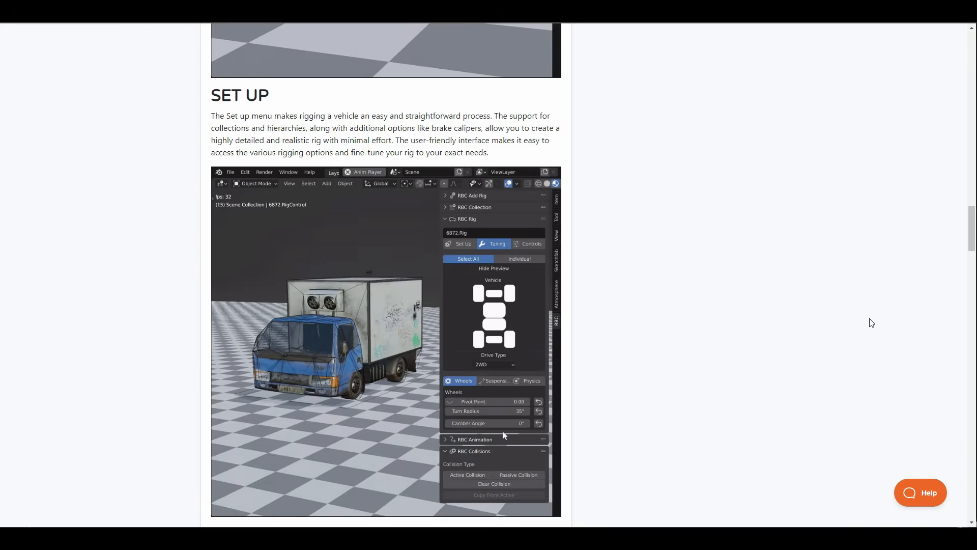
{"action": "left_click", "coordinate": [459, 243]}
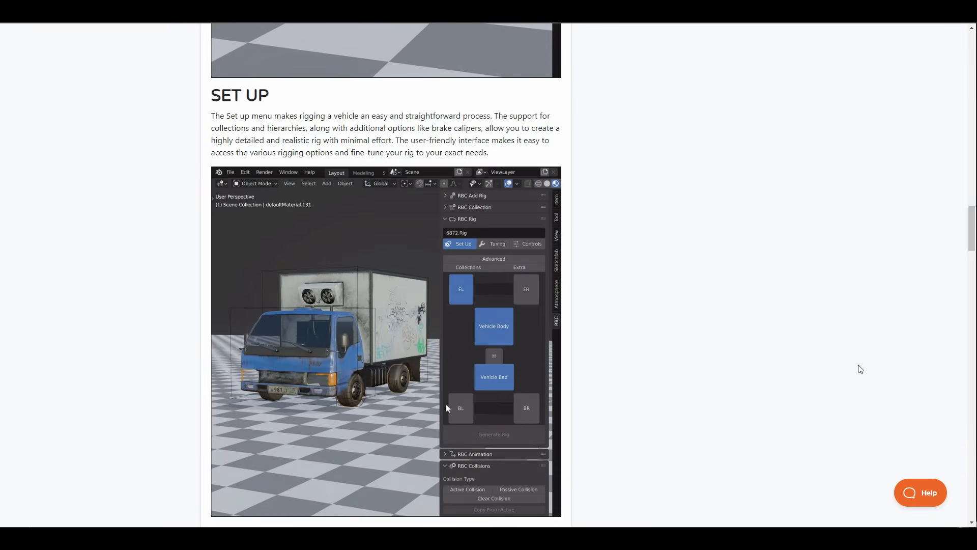
{"action": "scroll", "scroll_direction": "down", "scroll_amount": 3}
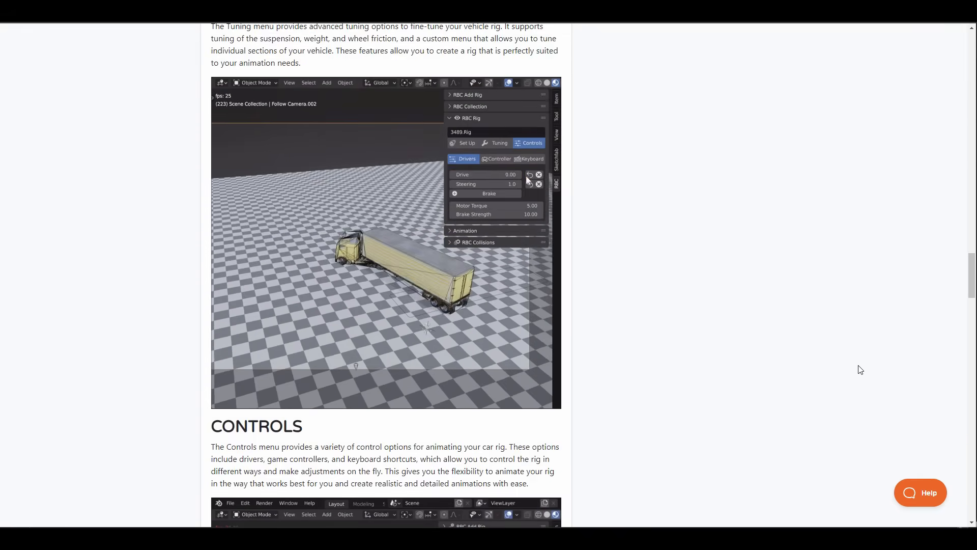
{"action": "scroll", "scroll_direction": "down", "scroll_amount": 3}
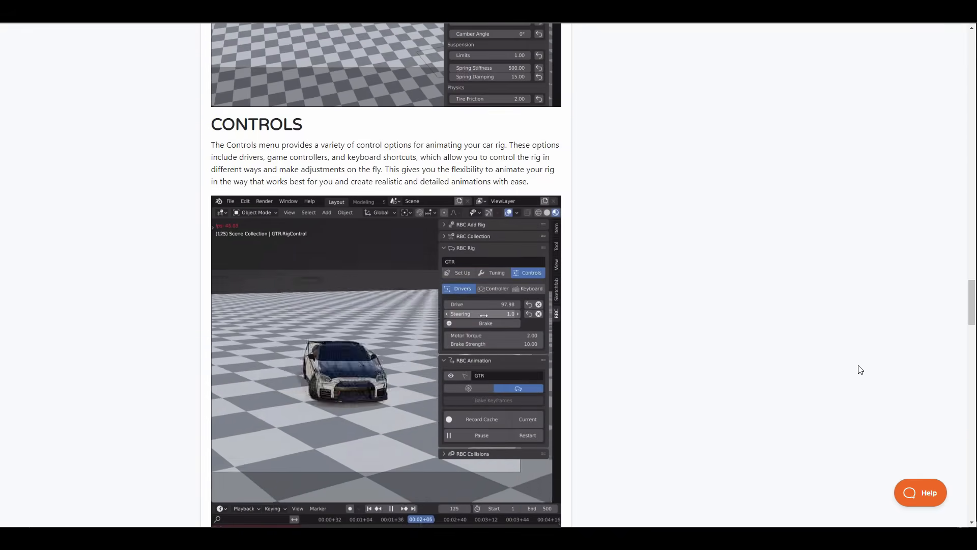
{"action": "scroll", "scroll_direction": "down", "scroll_amount": 3}
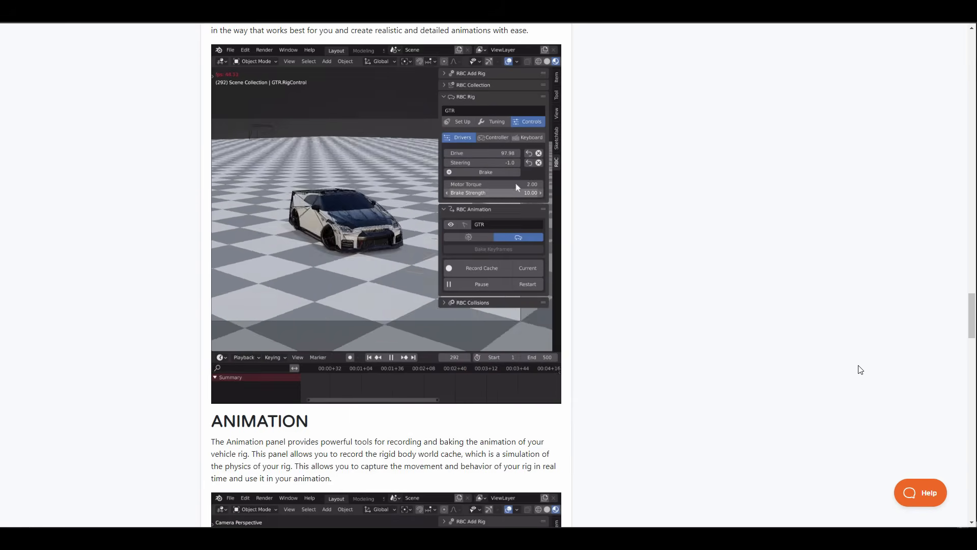
{"action": "scroll", "scroll_direction": "down", "scroll_amount": 3}
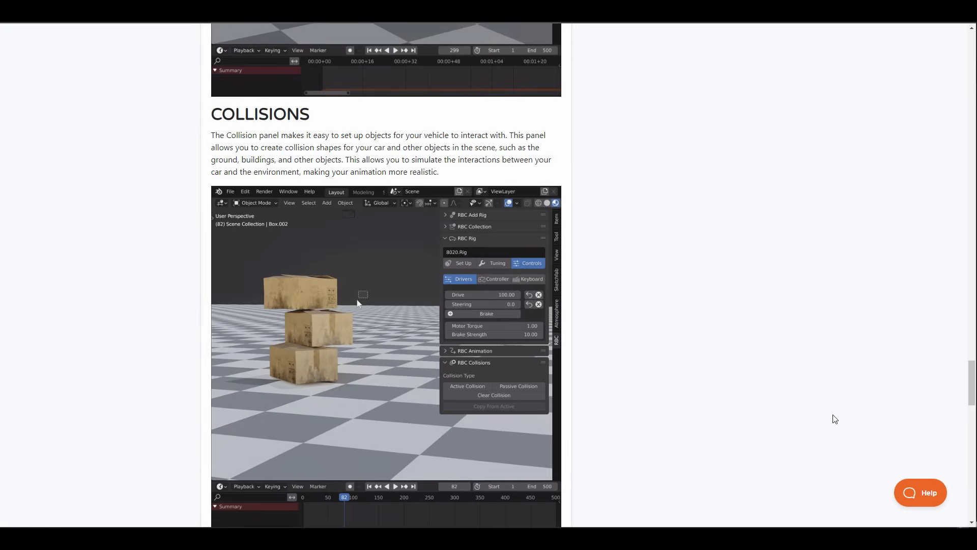
{"action": "left_click", "coordinate": [467, 385]}
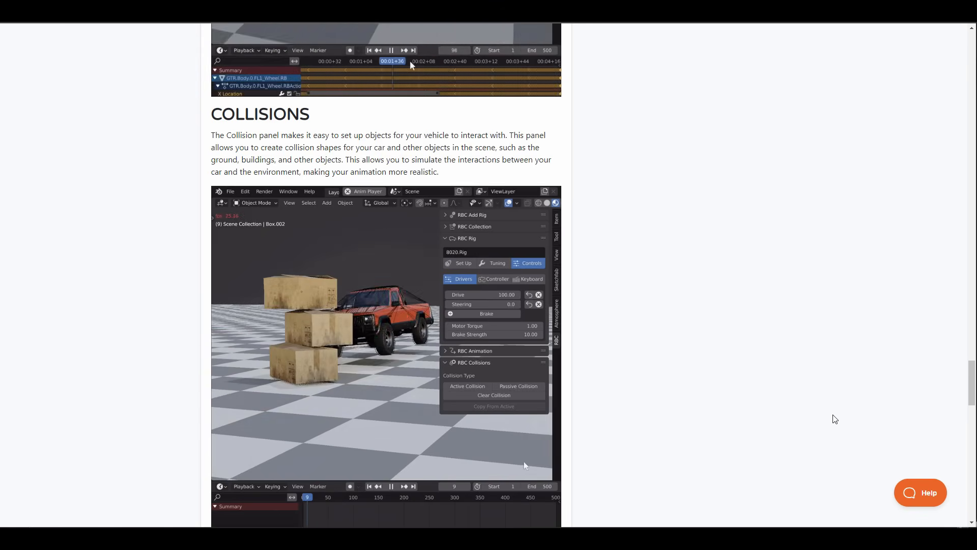
{"action": "scroll", "scroll_direction": "down", "scroll_amount": 3}
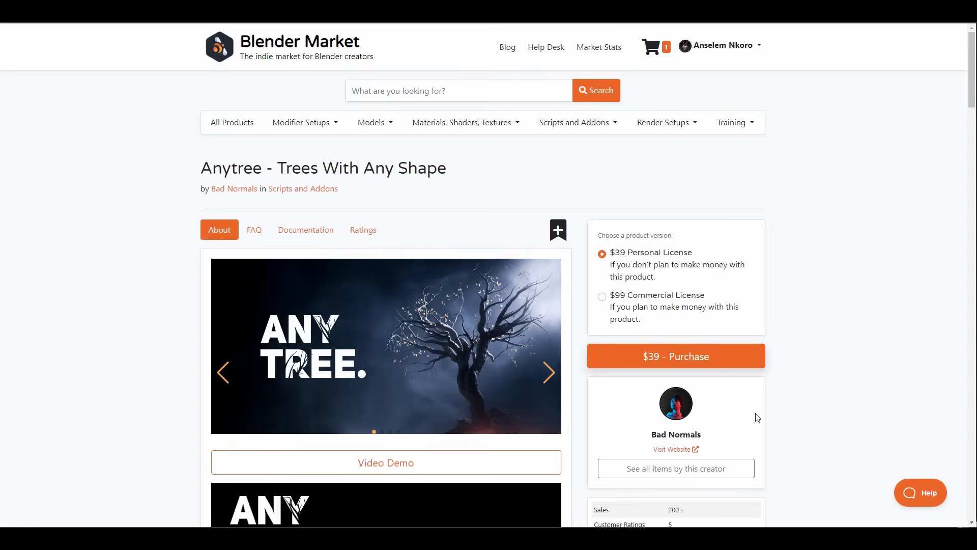
Step: Scroll the Anytree - Trees With Any Shape page to its license pricing options
{"action": "scroll", "scroll_direction": "down", "scroll_amount": 3}
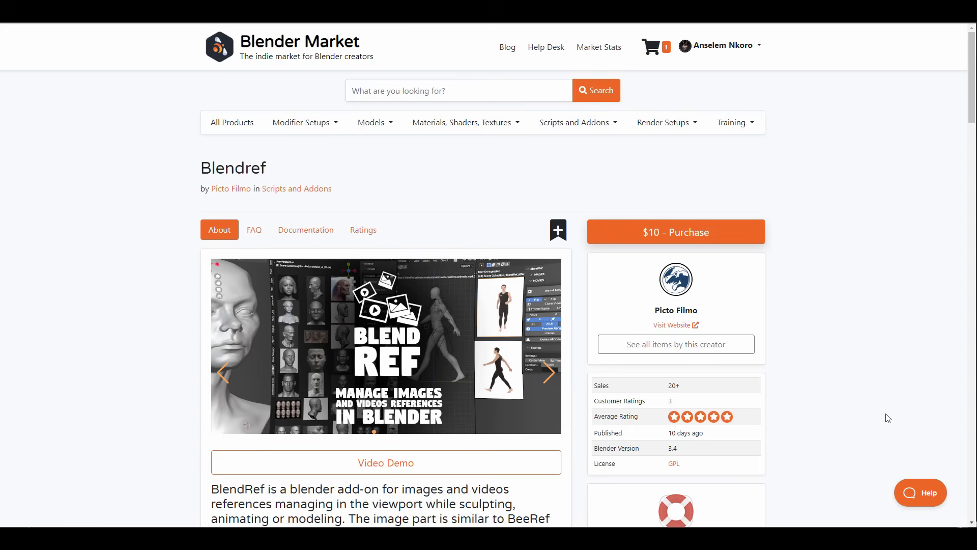
{"action": "mouse_move", "coordinate": [898, 444]}
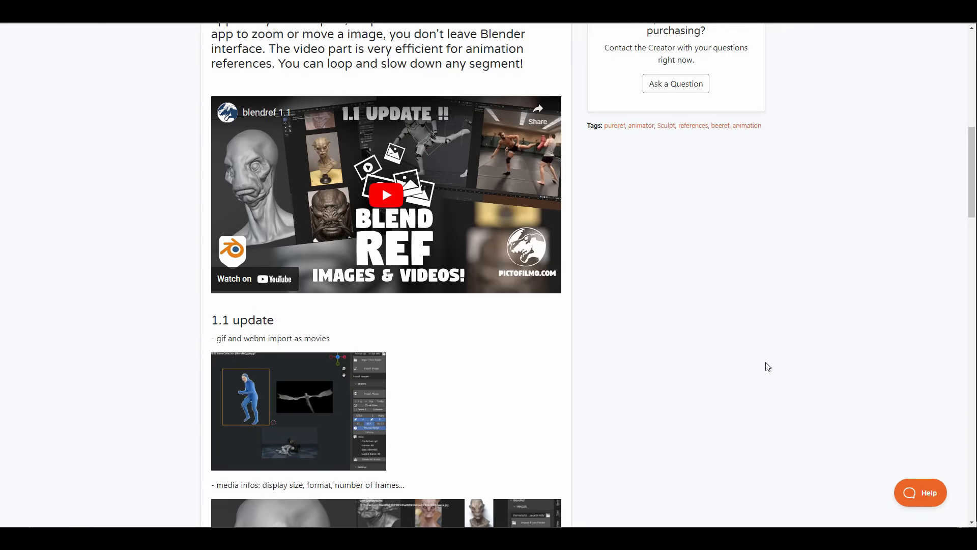
Step: Scroll the Blendref page to its demo clips and play the head reference image import demo
{"action": "scroll", "scroll_direction": "down", "scroll_amount": 3}
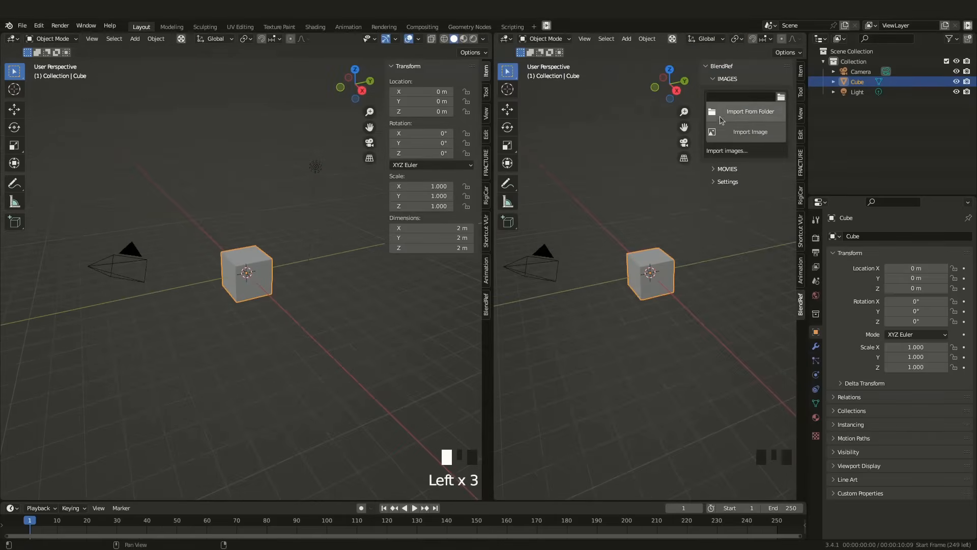
{"action": "left_click", "coordinate": [749, 111]}
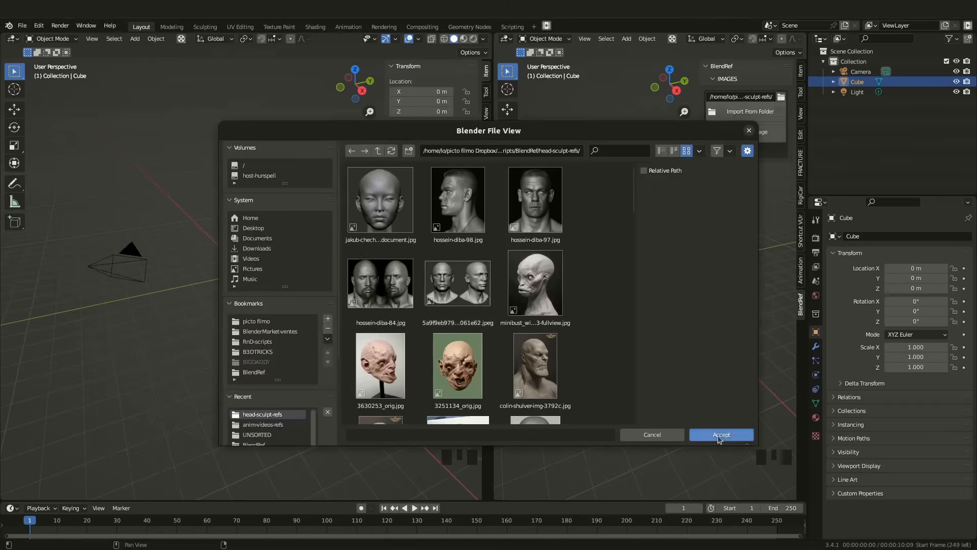
{"action": "left_click", "coordinate": [721, 434]}
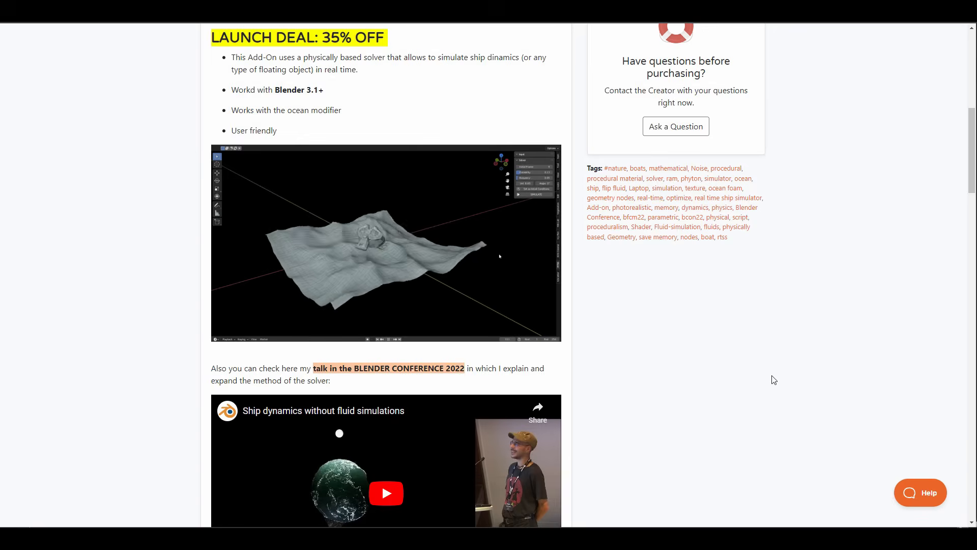
Step: Scroll the ship dynamics page past Parameters to the Render and Baking and 3D Models sections
{"action": "scroll", "scroll_direction": "down", "scroll_amount": 3}
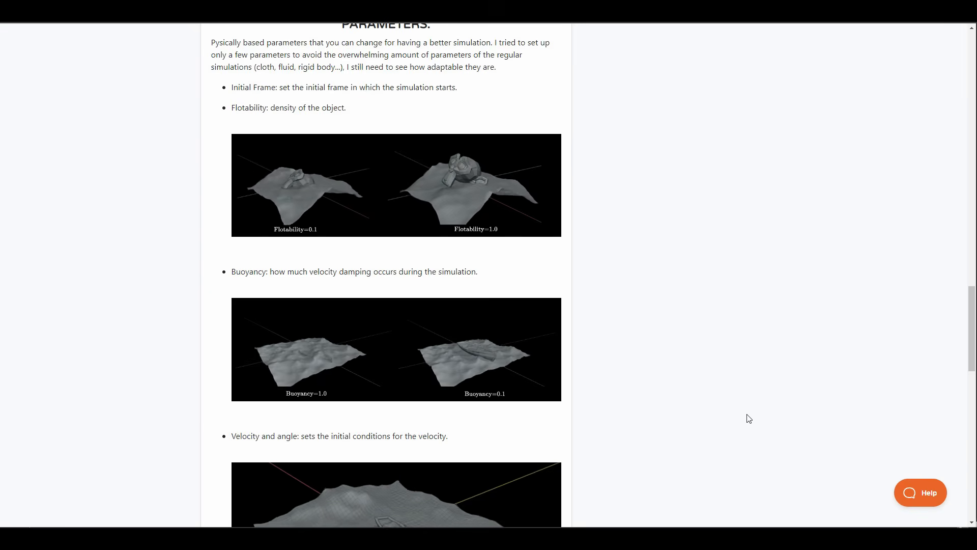
{"action": "scroll", "scroll_direction": "down", "scroll_amount": 3}
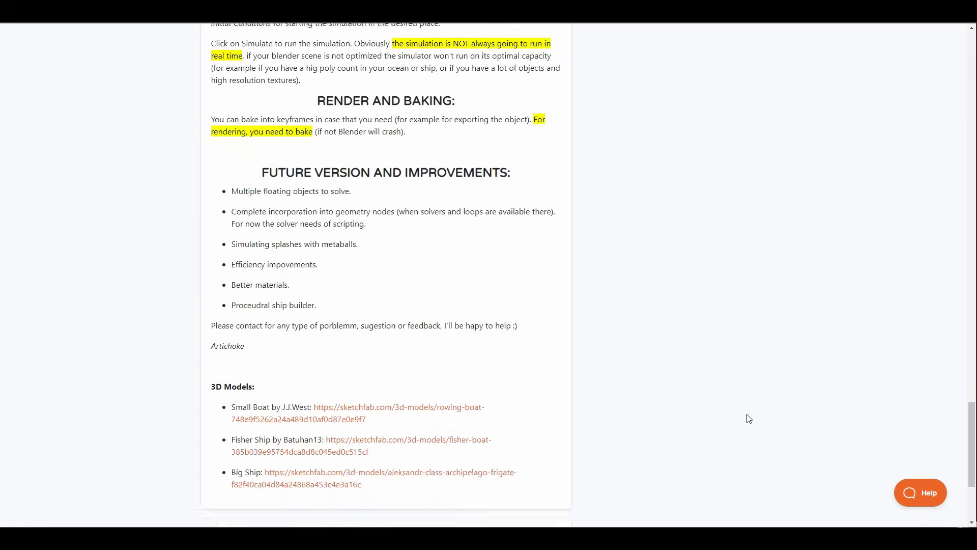